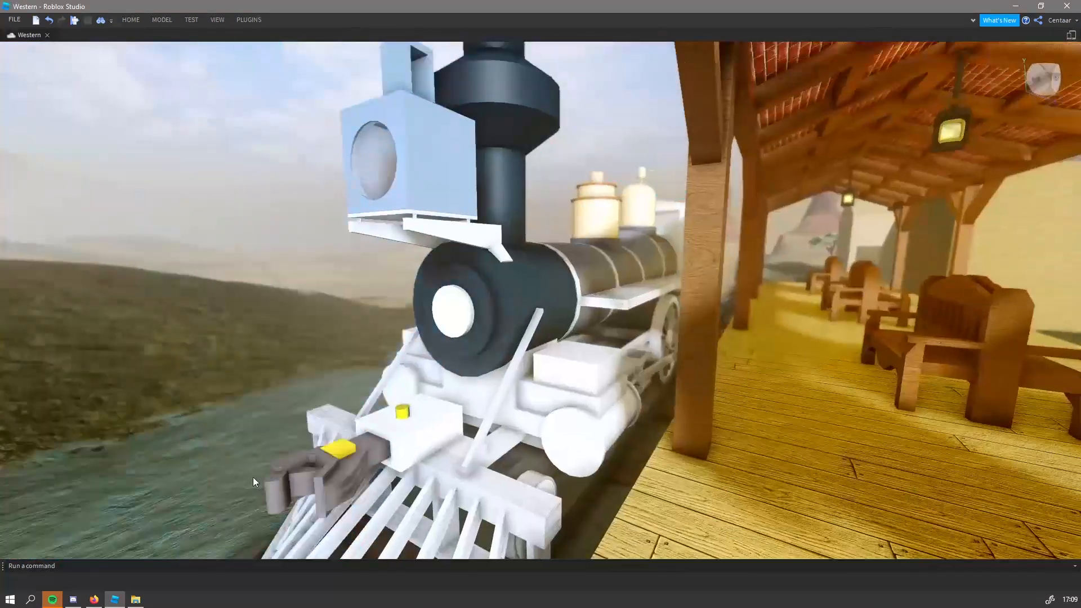
Step: In Studio Settings > Rendering, choose a fixed option from the Graphics Mode dropdown
click(94, 603)
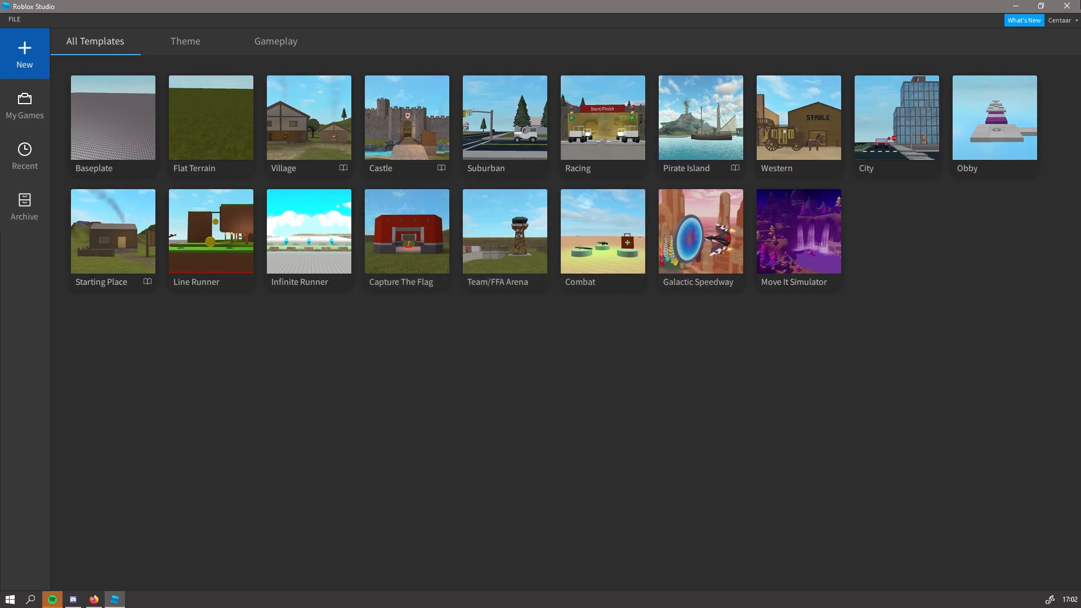
mouse_move(767, 6)
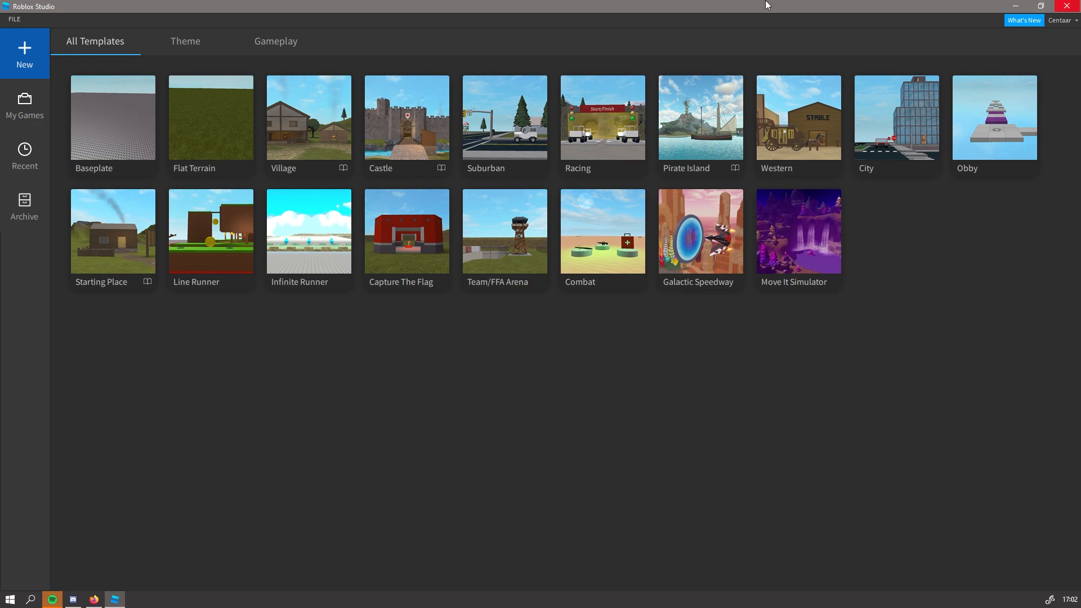
click(13, 19)
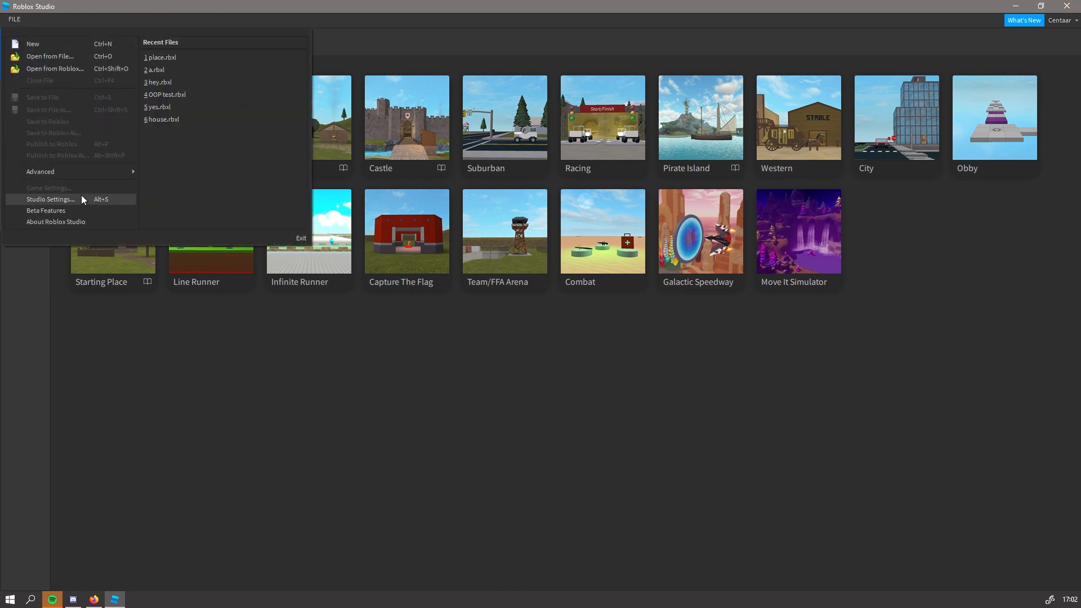
click(49, 200)
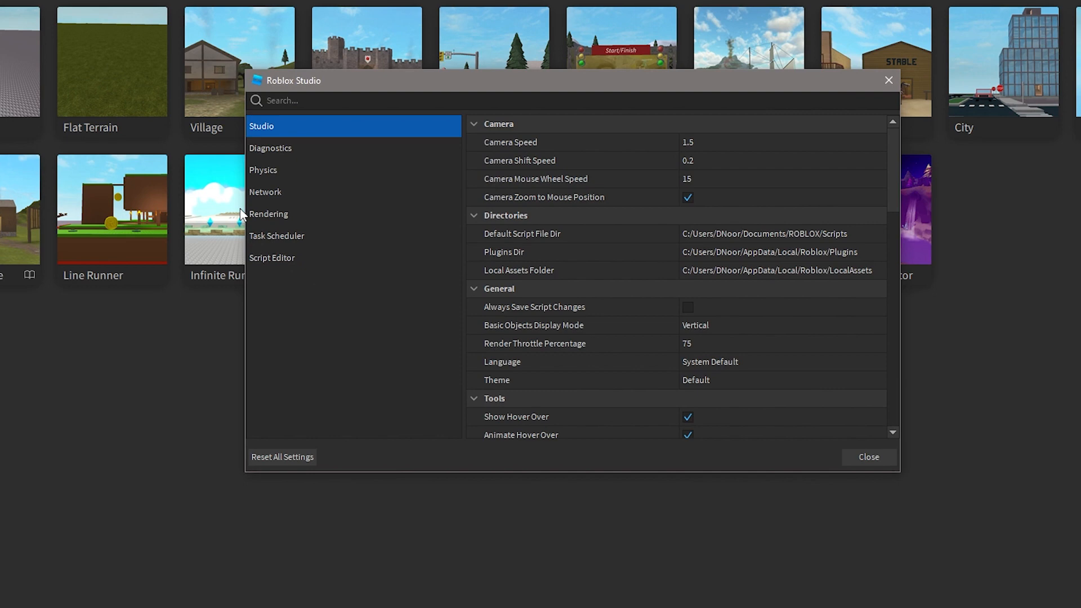
click(268, 214)
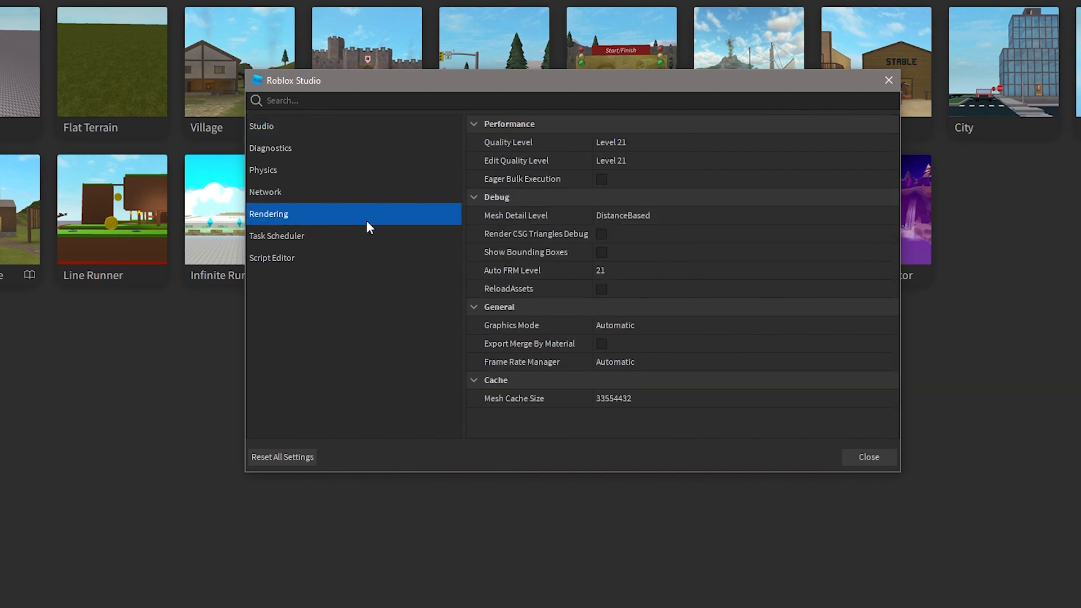
click(614, 324)
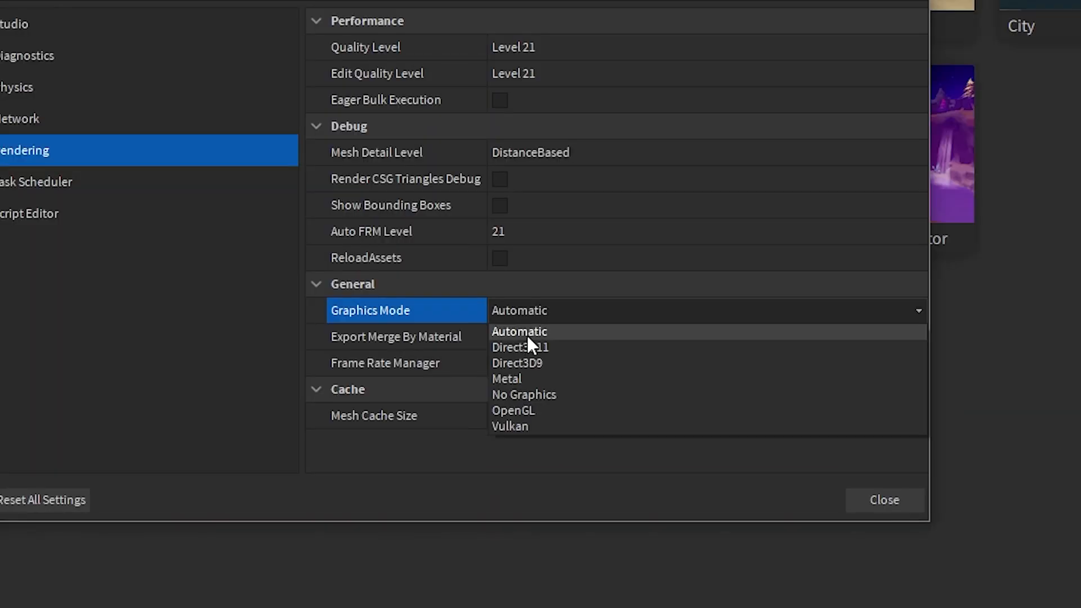
click(519, 331)
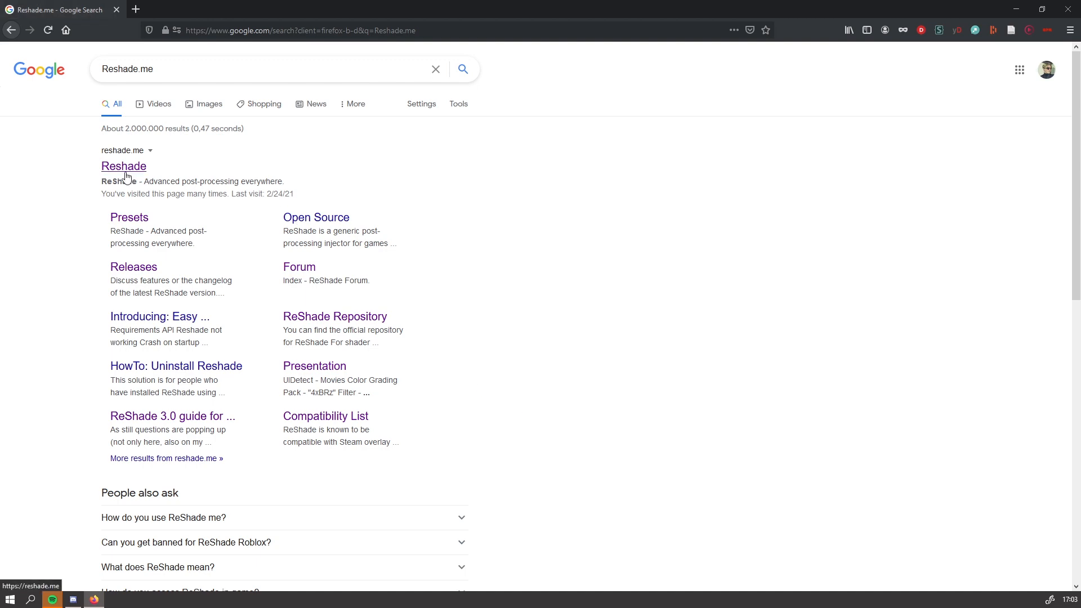
Step: Save the ReShade 4.9.1 setup file from the reshade.me Download section
click(124, 165)
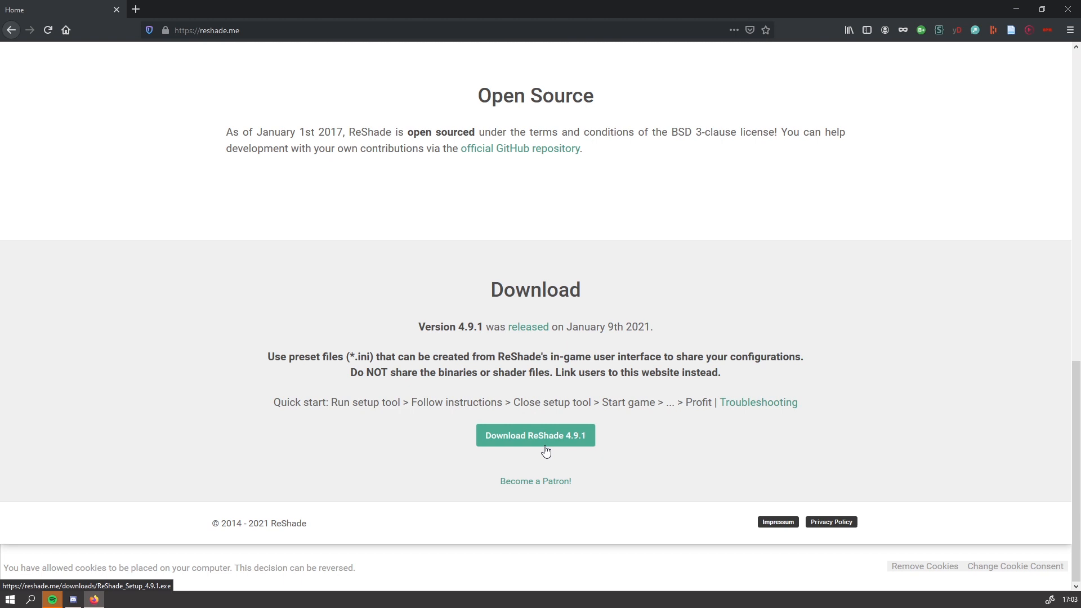
click(534, 436)
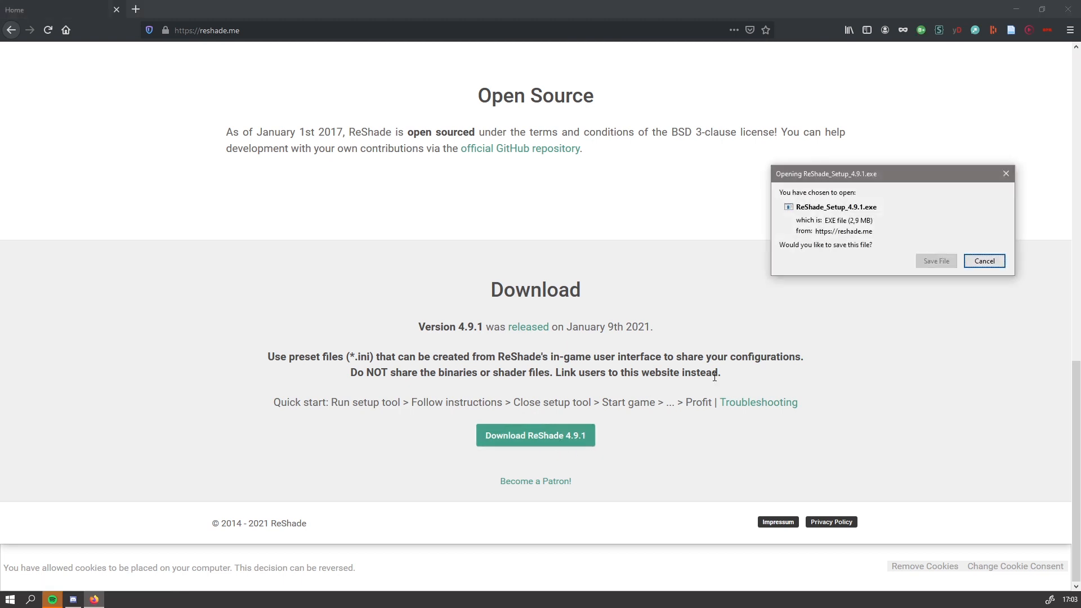
click(935, 261)
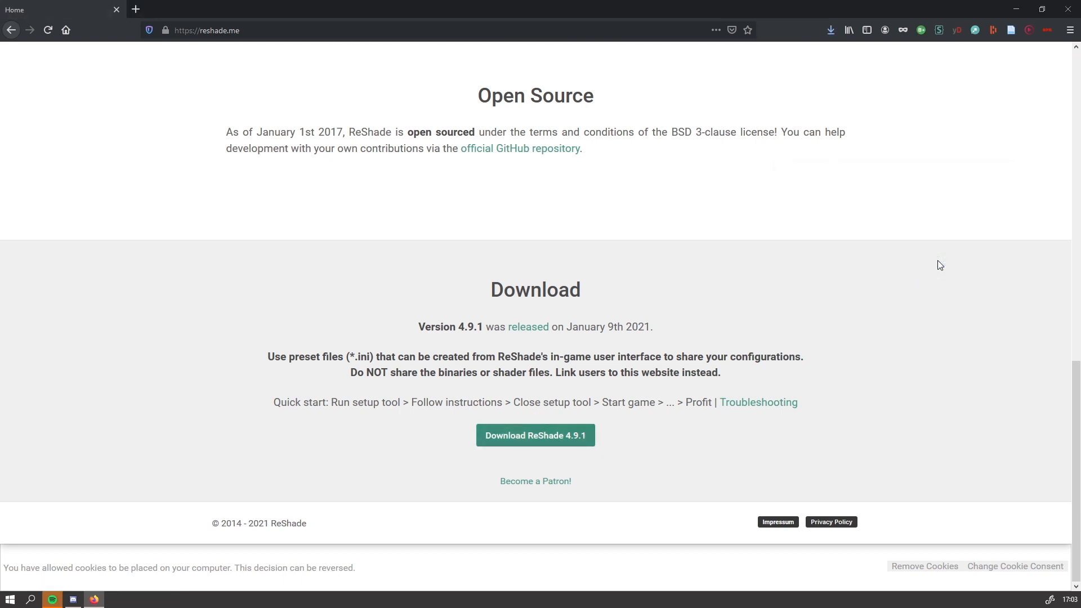
mouse_move(1018, 9)
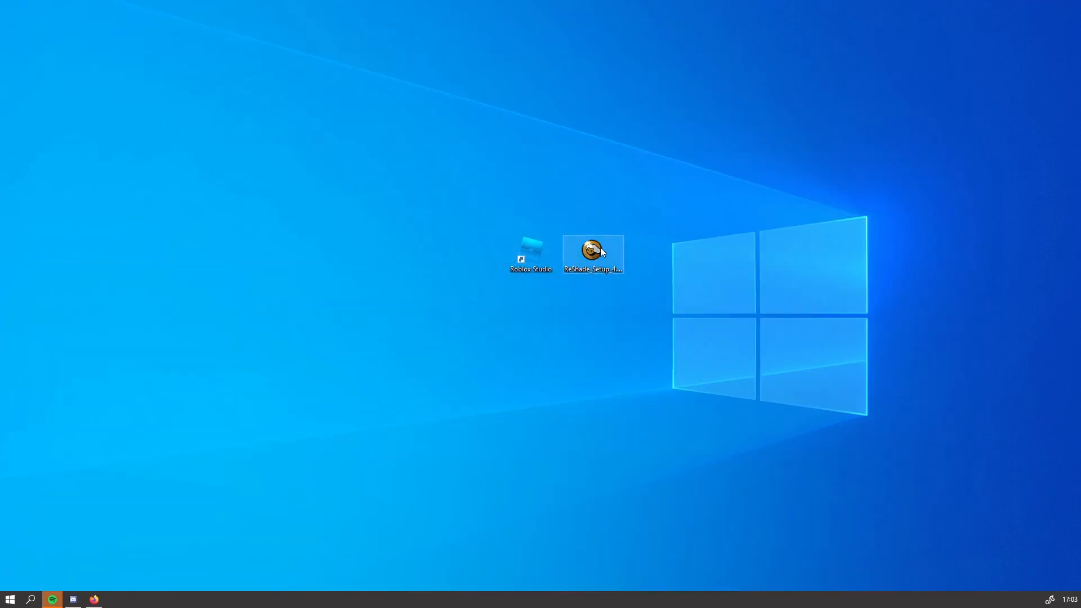
Step: Double-click ReShade_Setup on the desktop to start the v4.9.1 installer
double_click(593, 249)
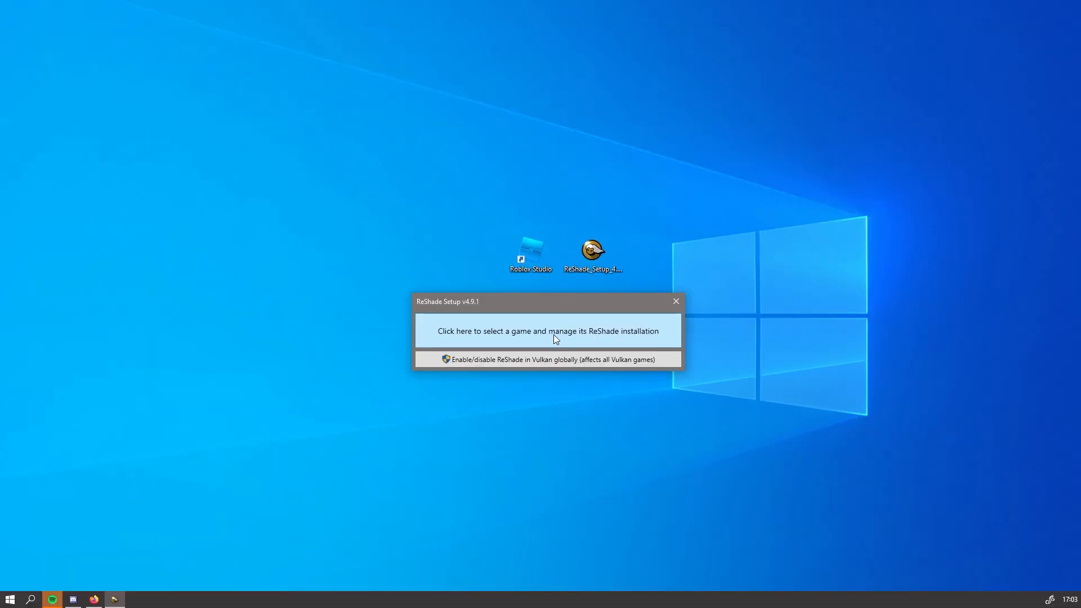
mouse_move(28, 587)
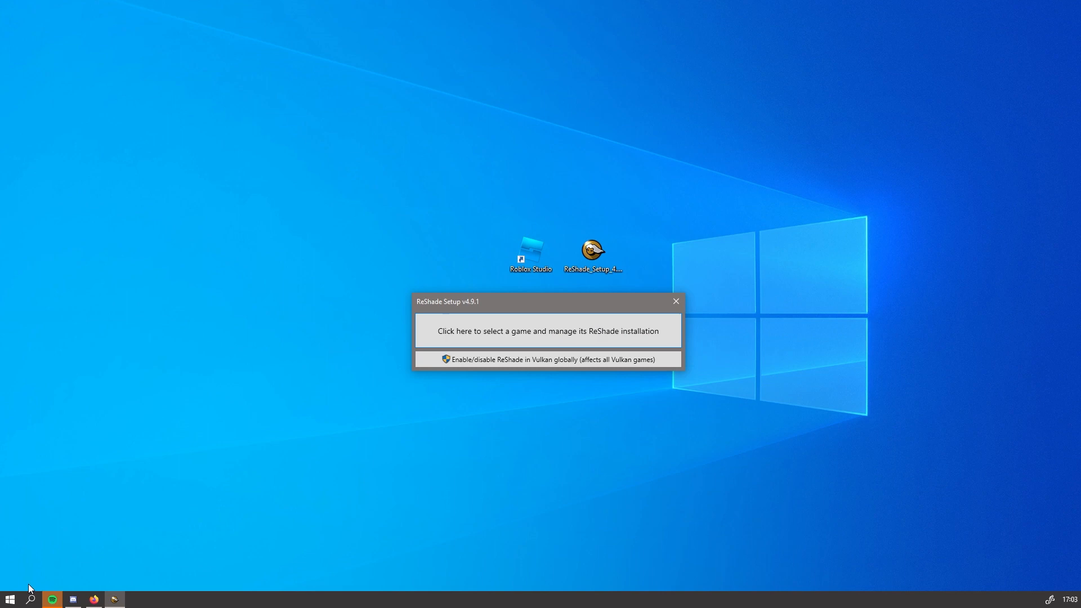
Step: Find Roblox Studio via Windows search and follow its shortcut to the version folder
click(10, 599)
text(roblox studio)
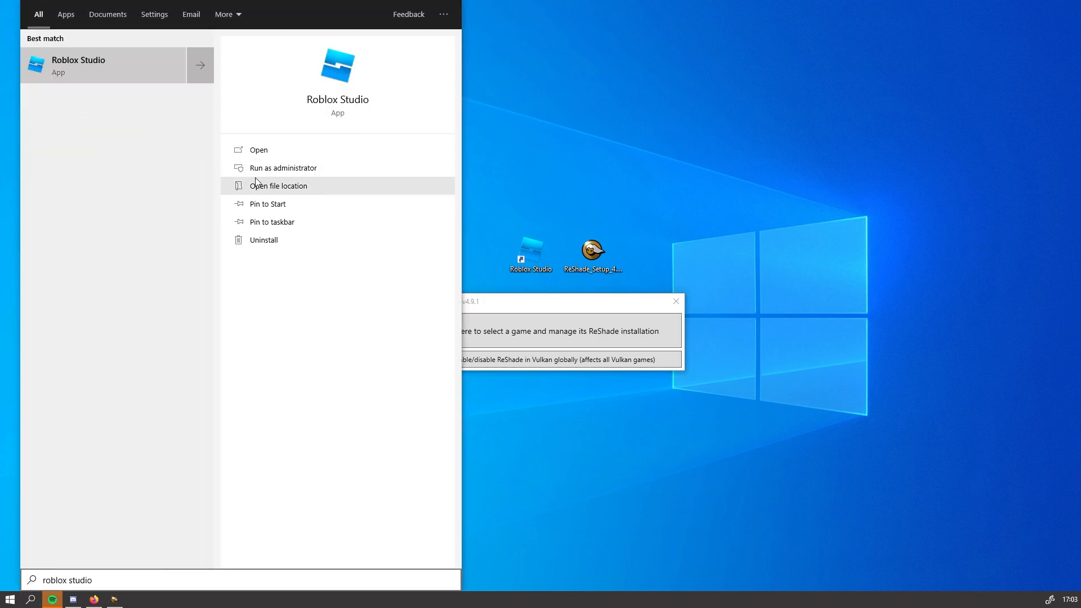
click(279, 186)
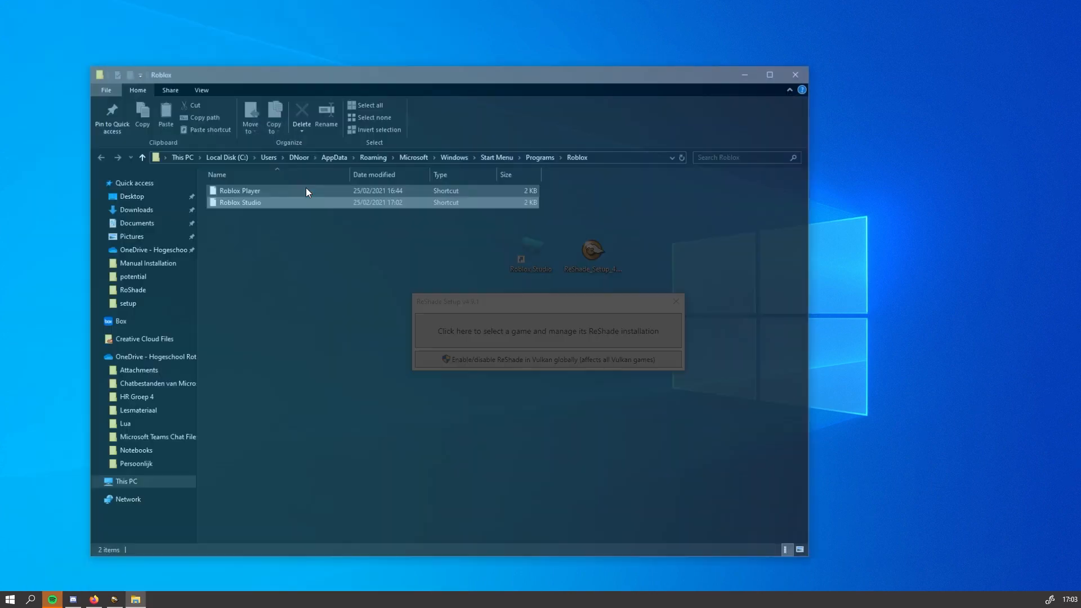
right_click(240, 191)
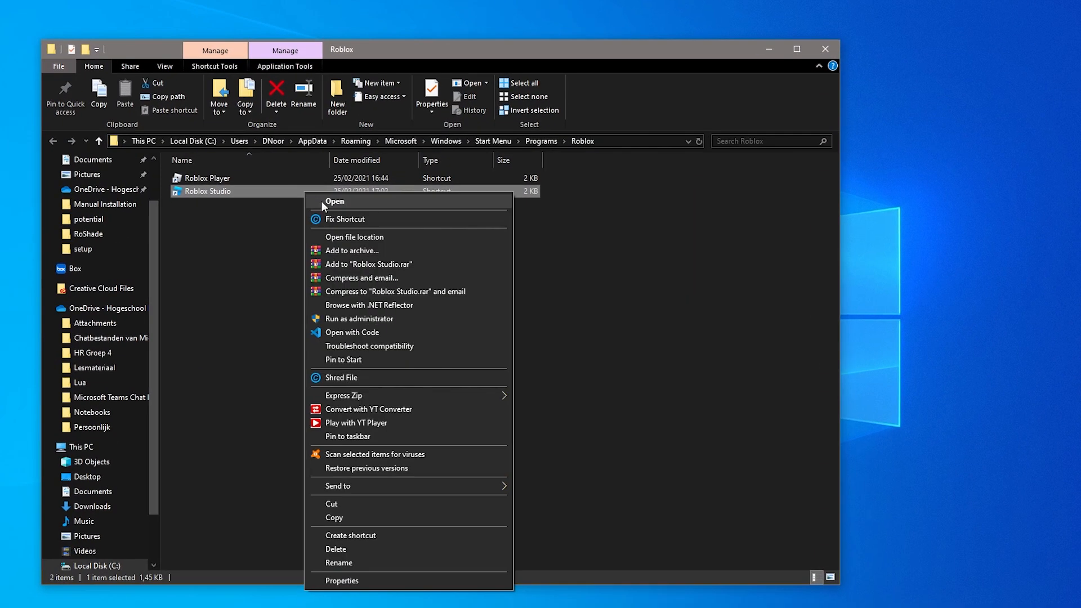
click(355, 236)
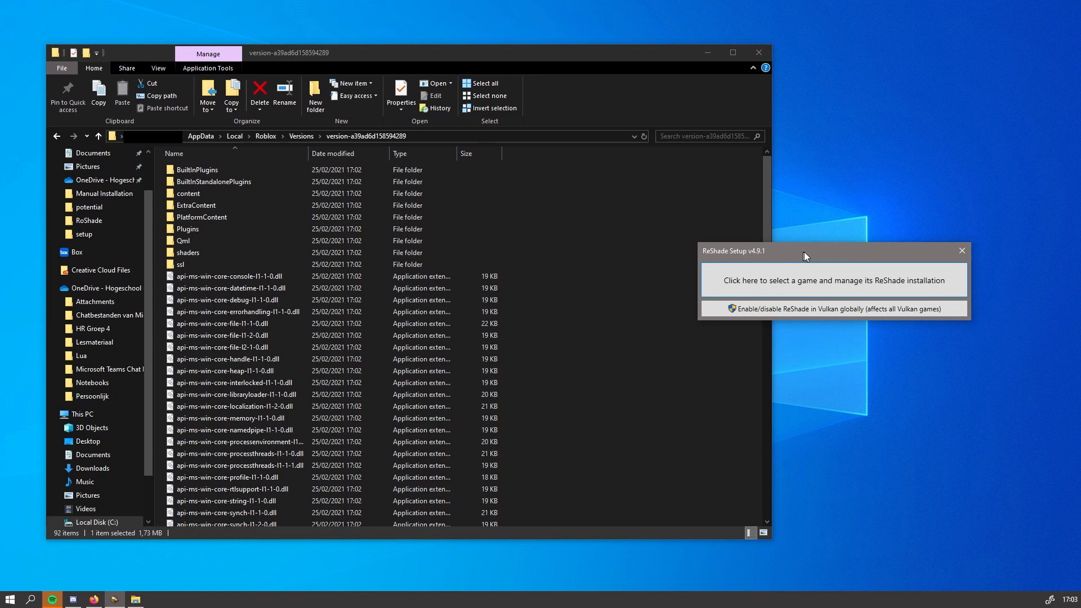
Step: Browse to RobloxStudioBeta.exe in the version folder and confirm it as the target
click(833, 280)
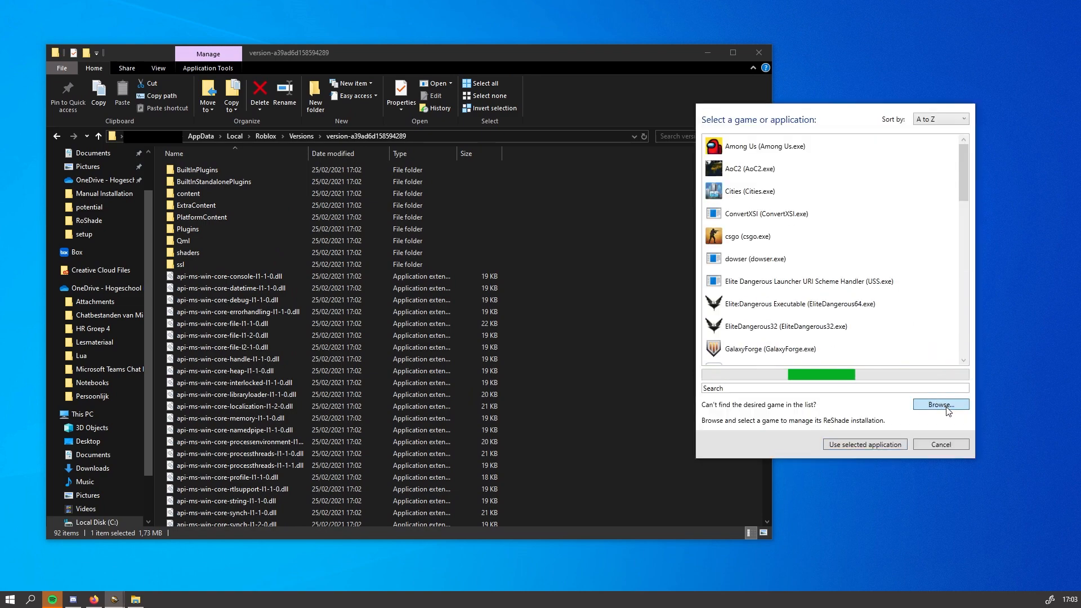
click(940, 405)
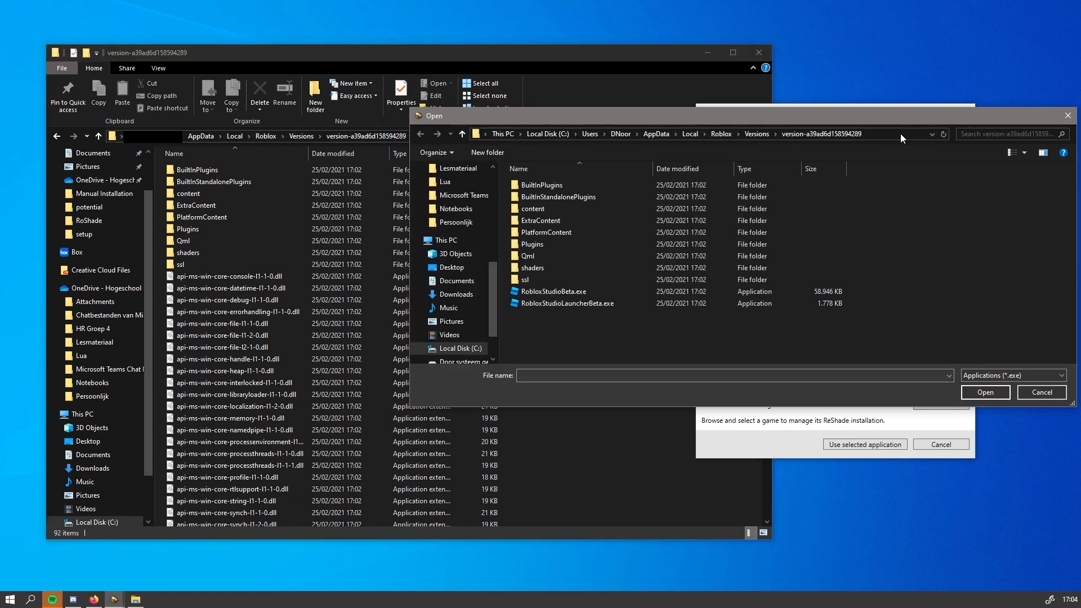
click(558, 291)
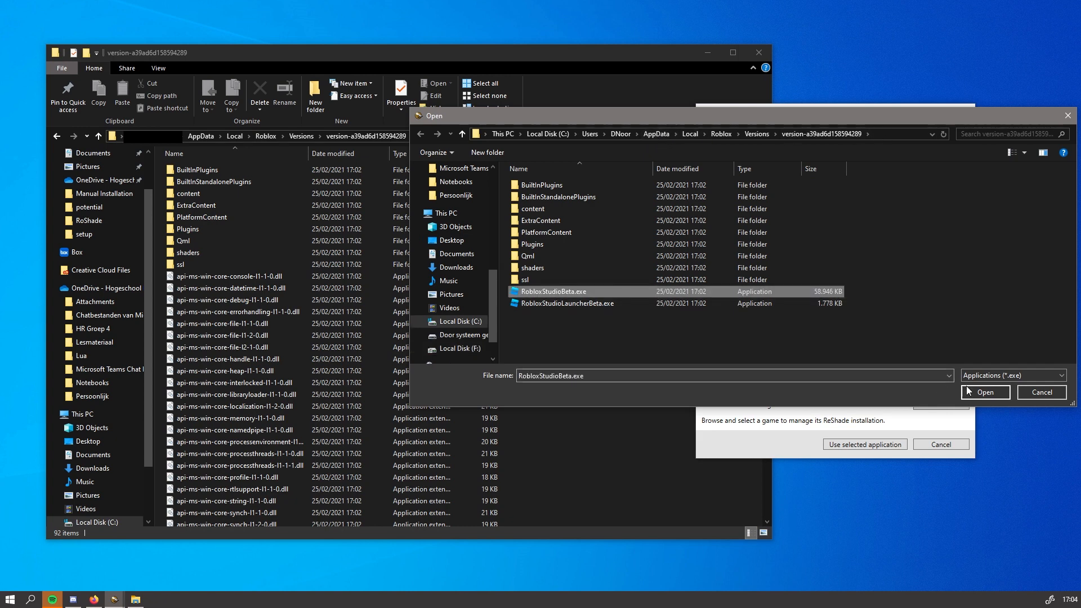
click(984, 392)
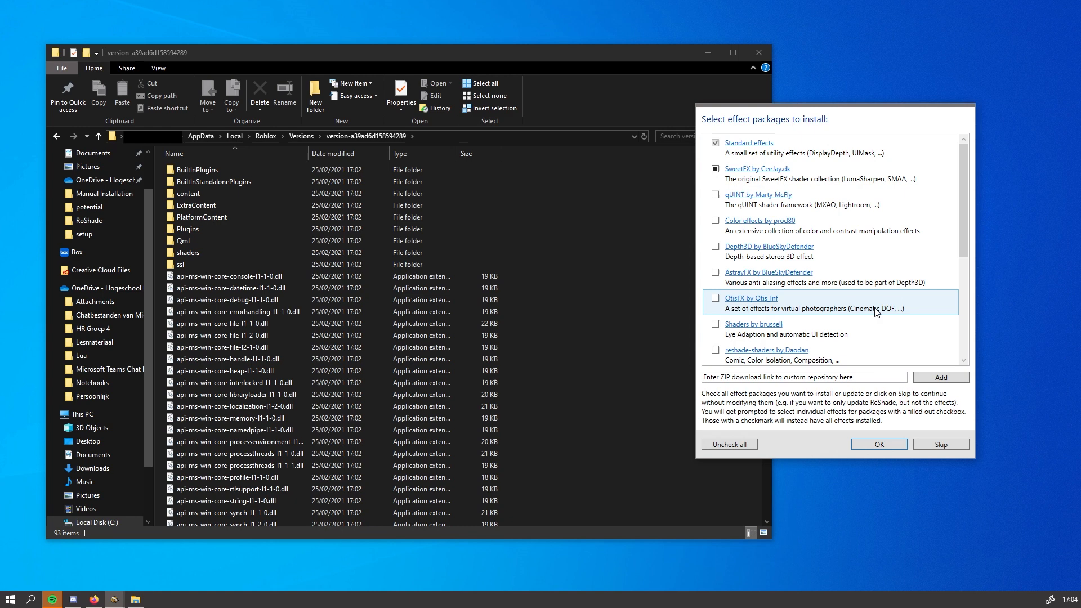
Step: Check every effect package and confirm with OK to download and install them
click(728, 443)
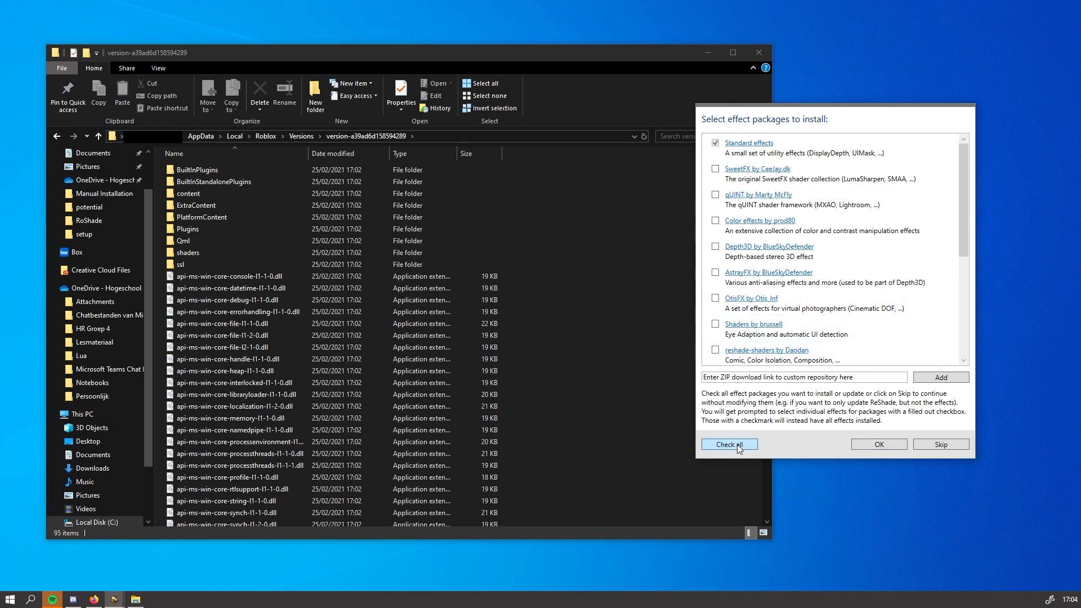
click(729, 444)
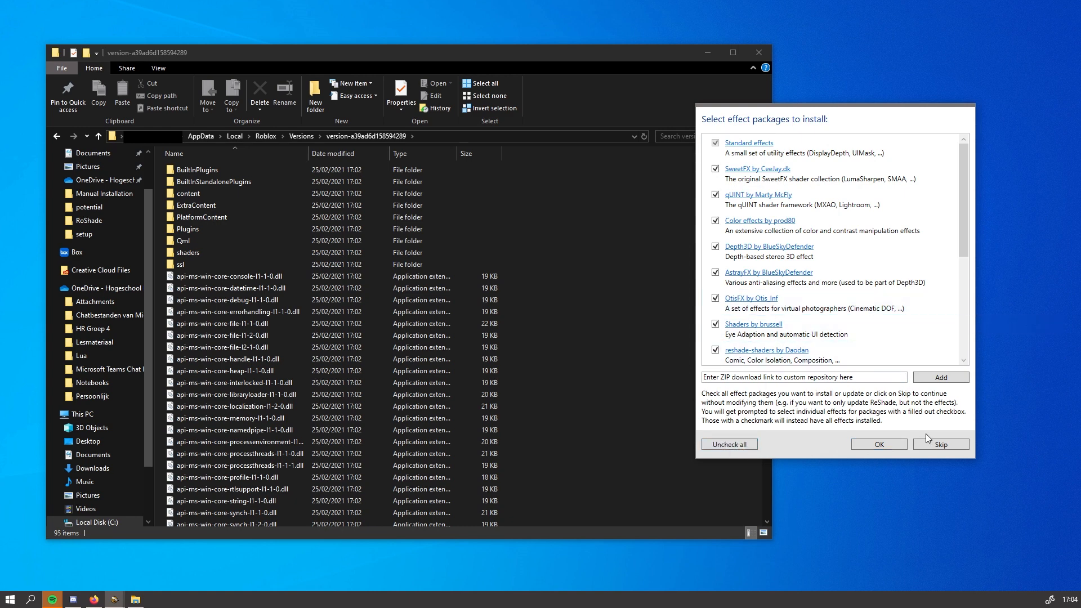
click(878, 444)
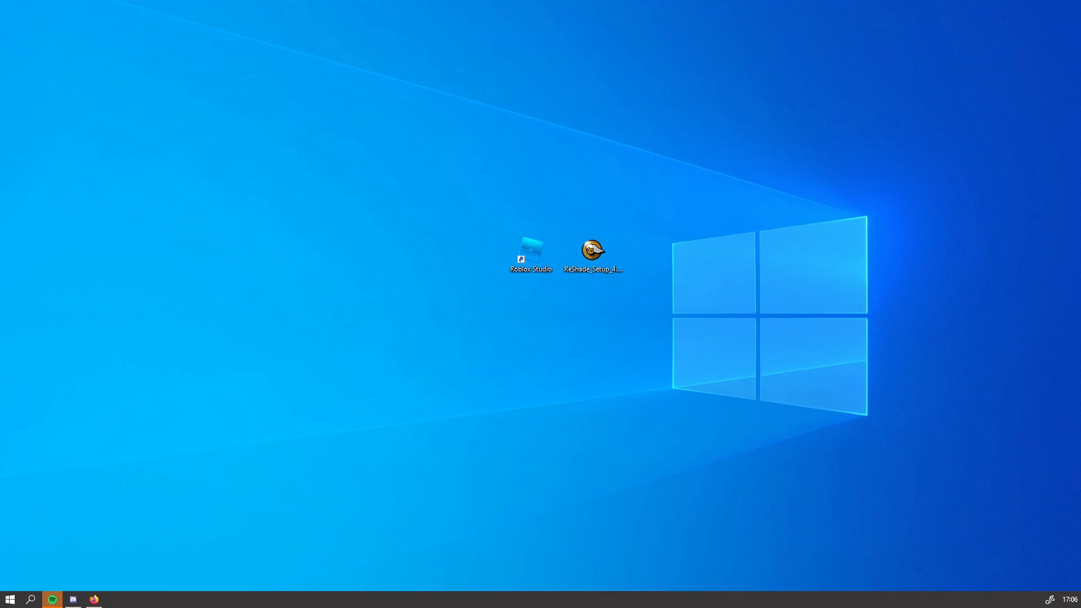
Step: Launch Roblox Studio from the desktop, ignore Auto-Recovery, and open the Western template
double_click(530, 249)
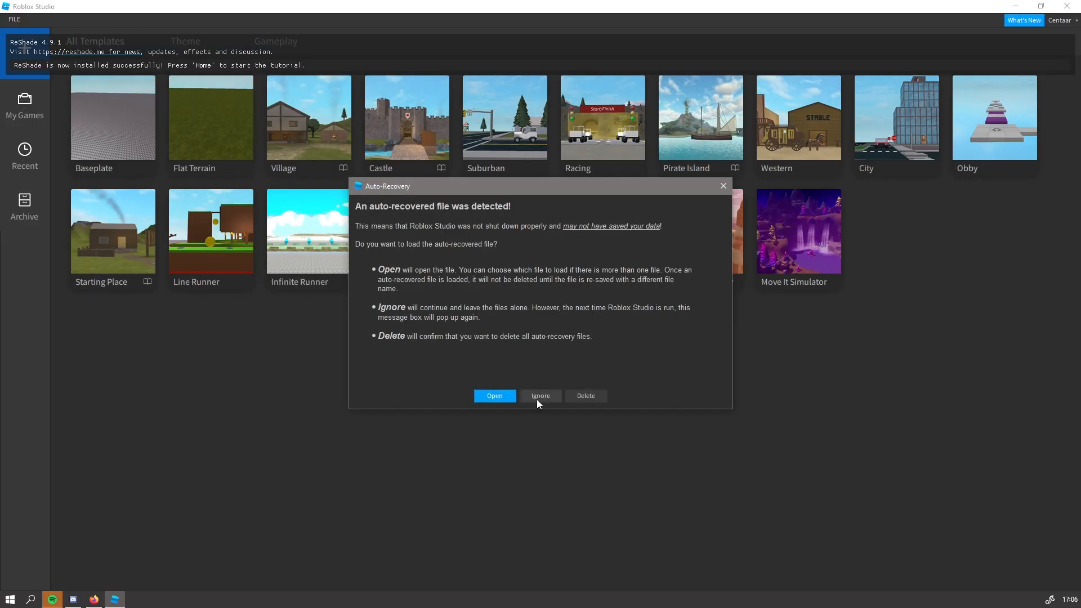
click(540, 395)
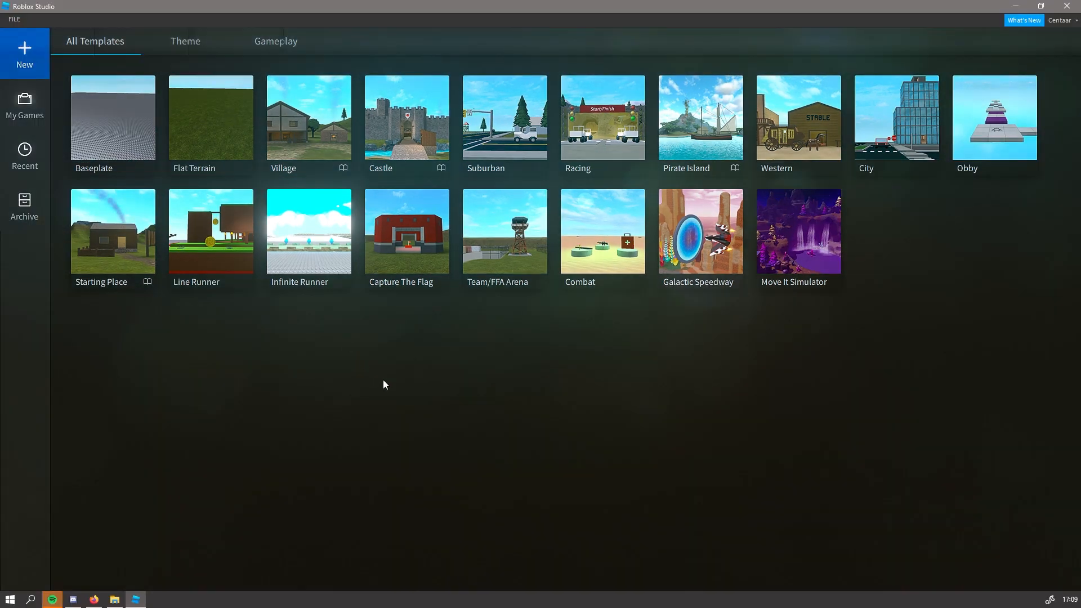
click(798, 117)
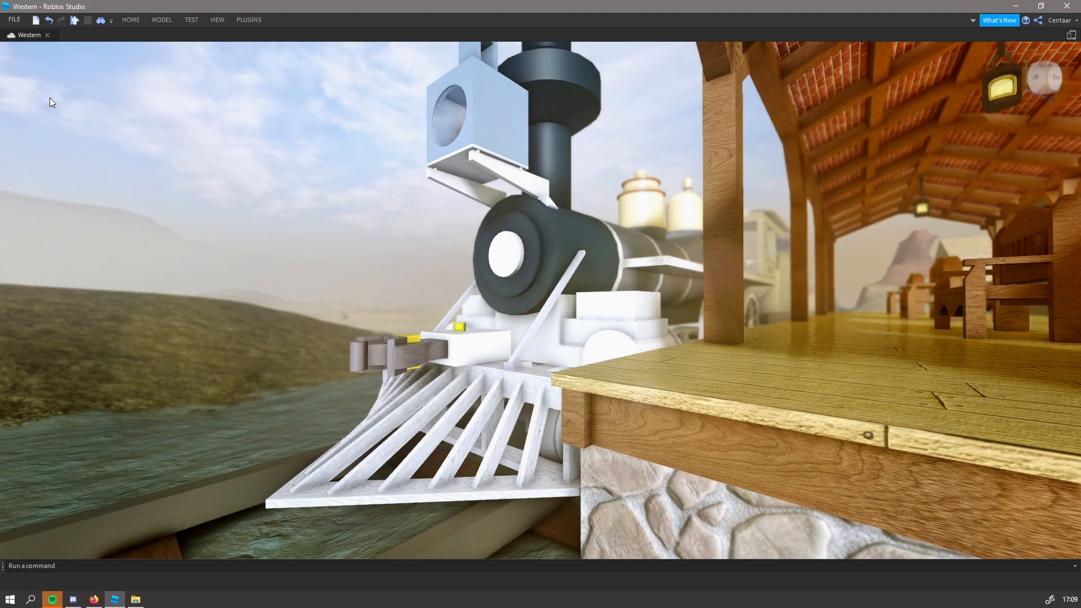